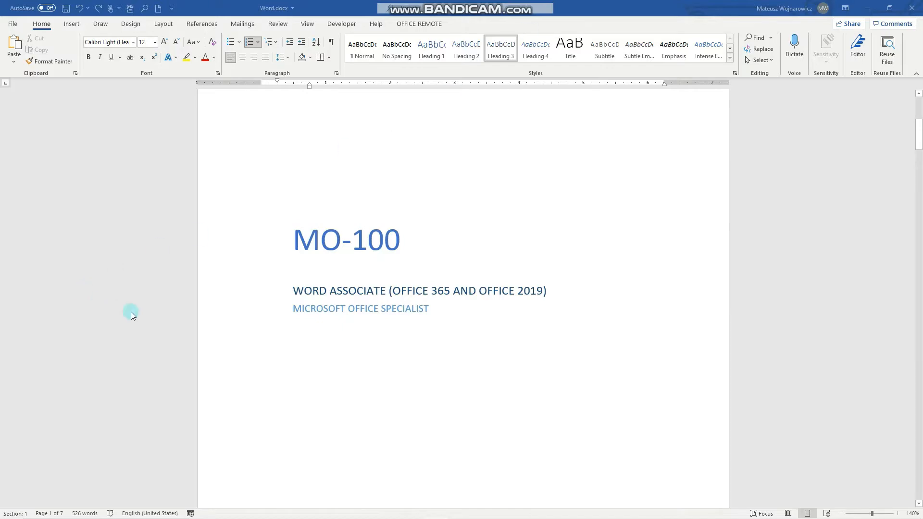
mouse_move(604, 345)
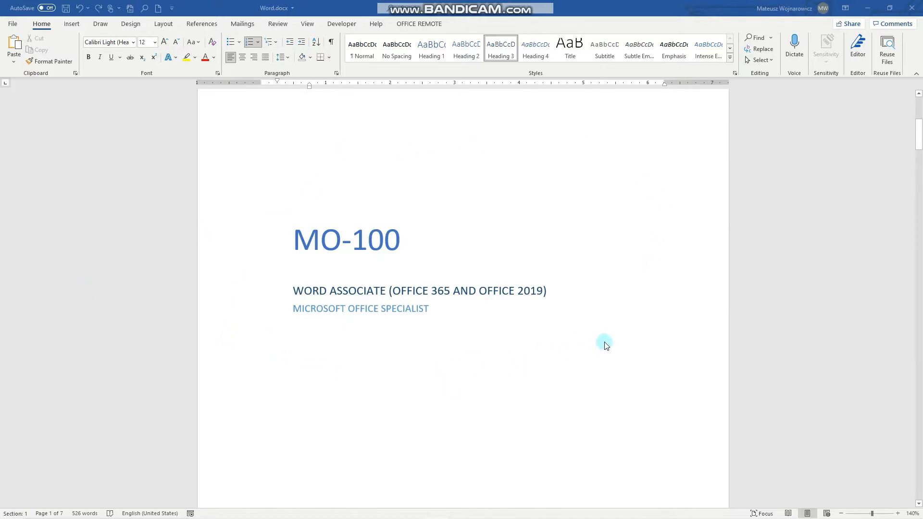
Place the insertion point before the first chapter heading and bring up the table of contents gallery from References.
scroll("down", 3)
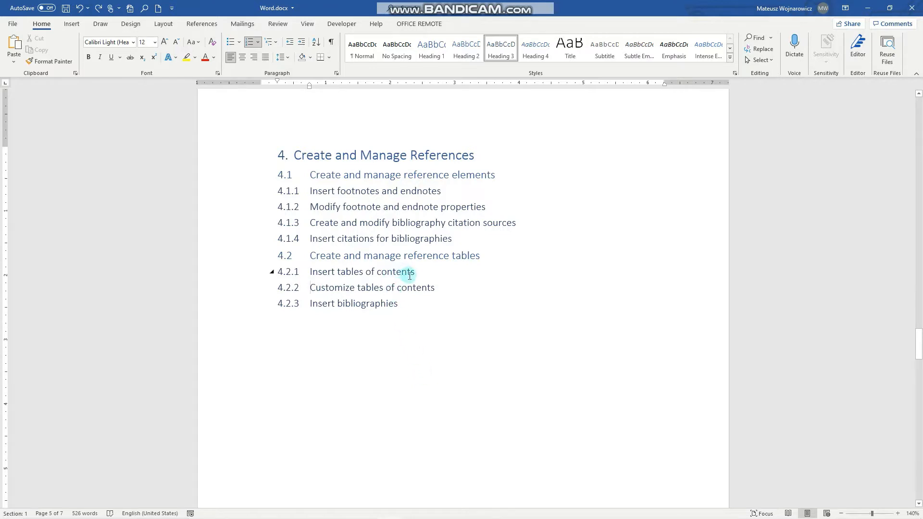
left_click(412, 271)
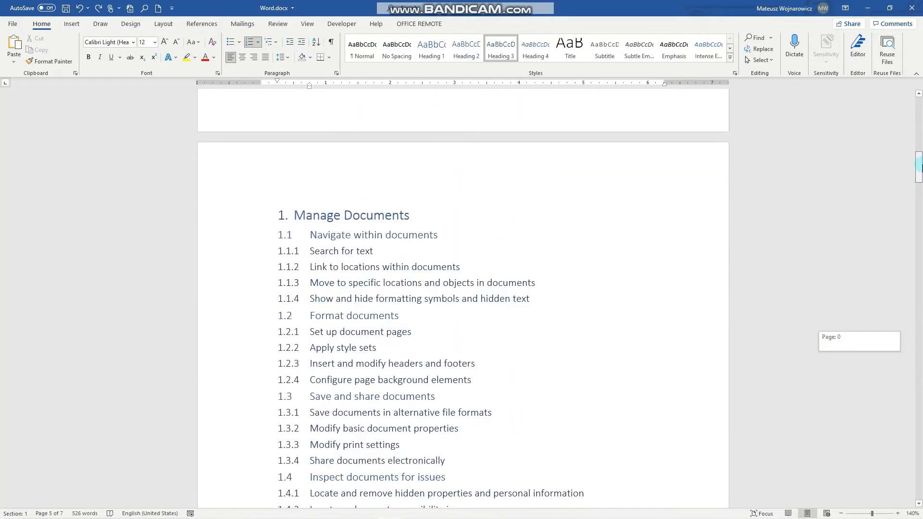
left_click(307, 216)
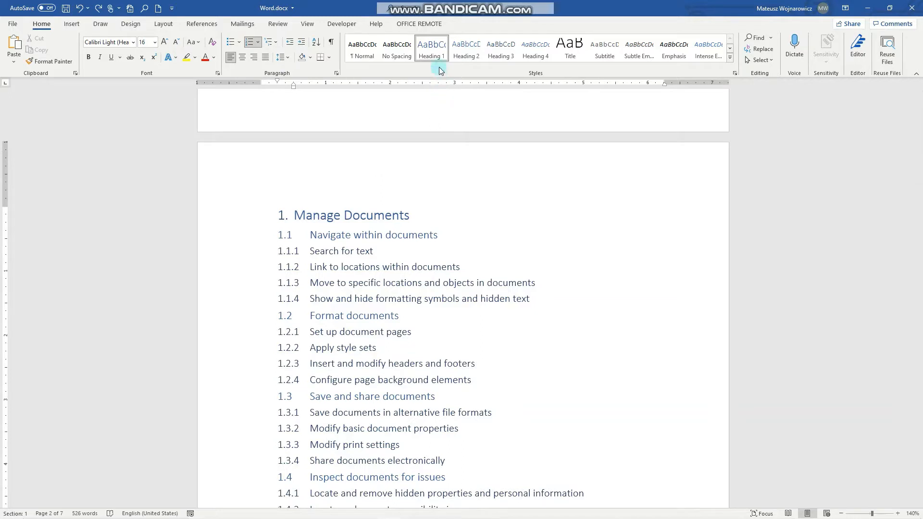
mouse_move(430, 48)
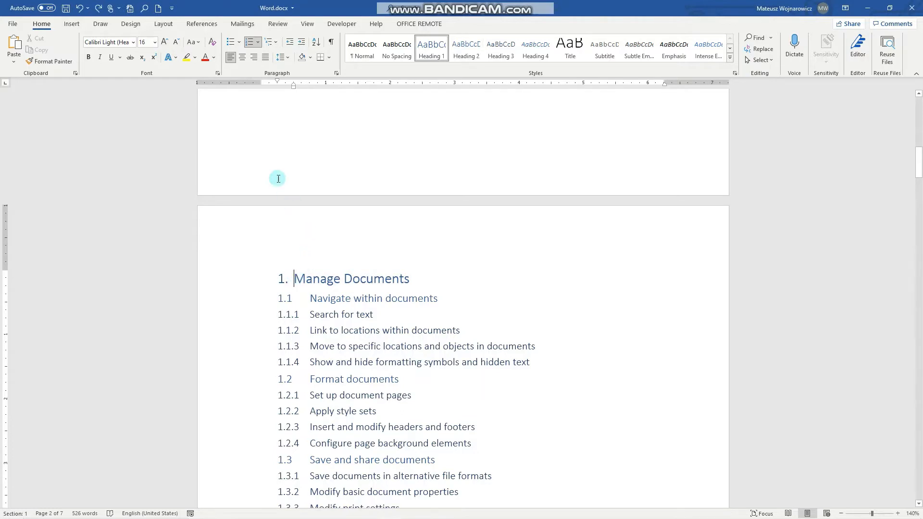
left_click(201, 23)
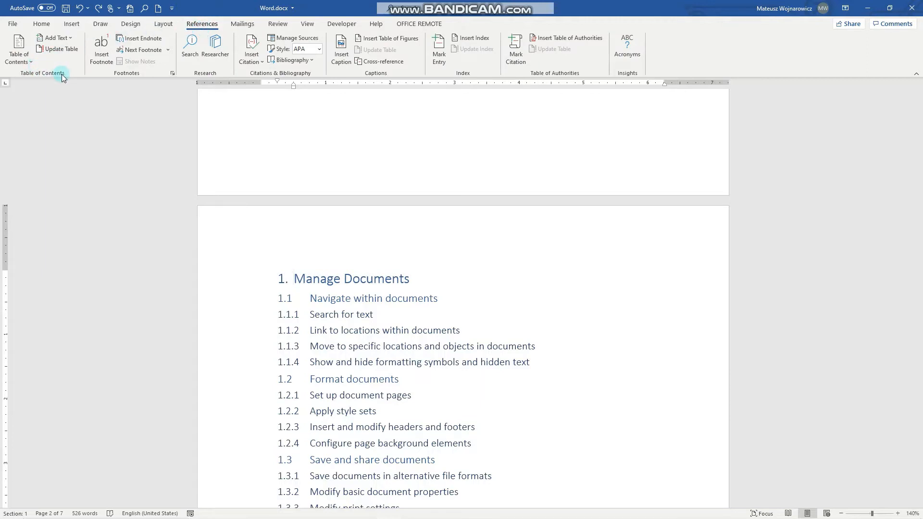
mouse_move(17, 49)
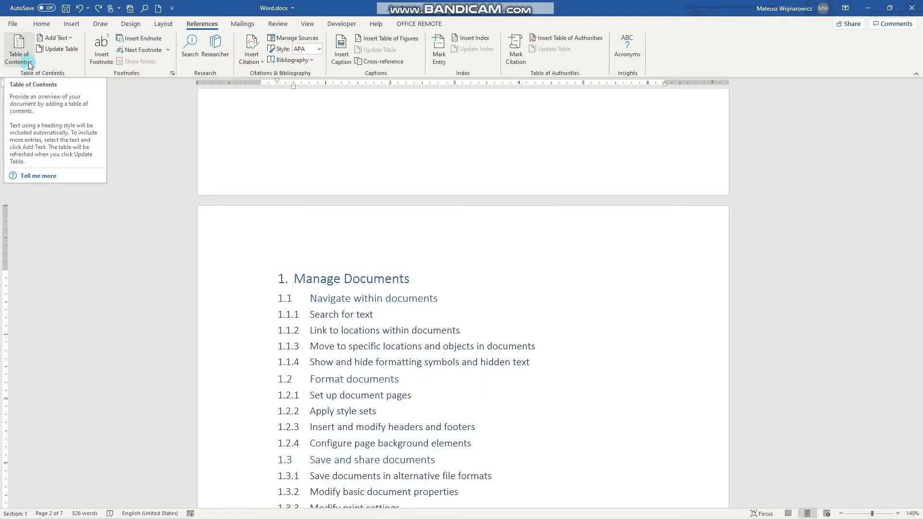
left_click(17, 50)
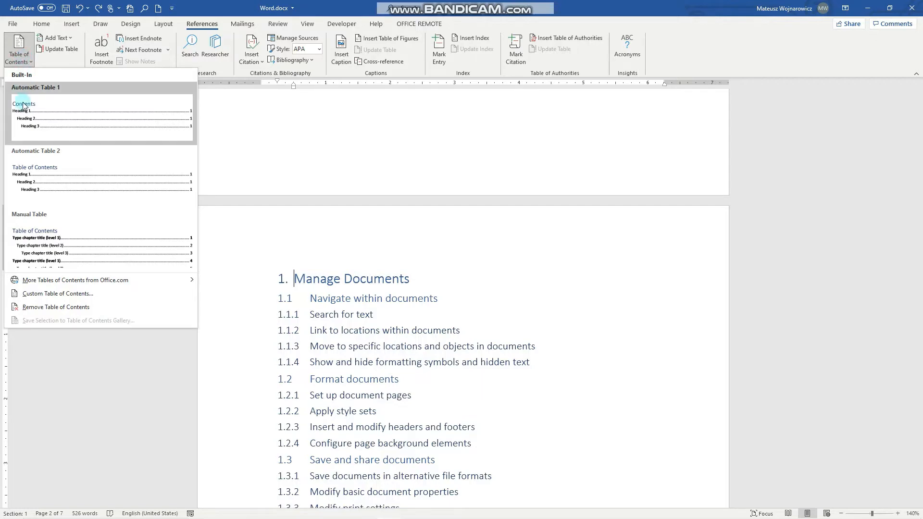
mouse_move(44, 111)
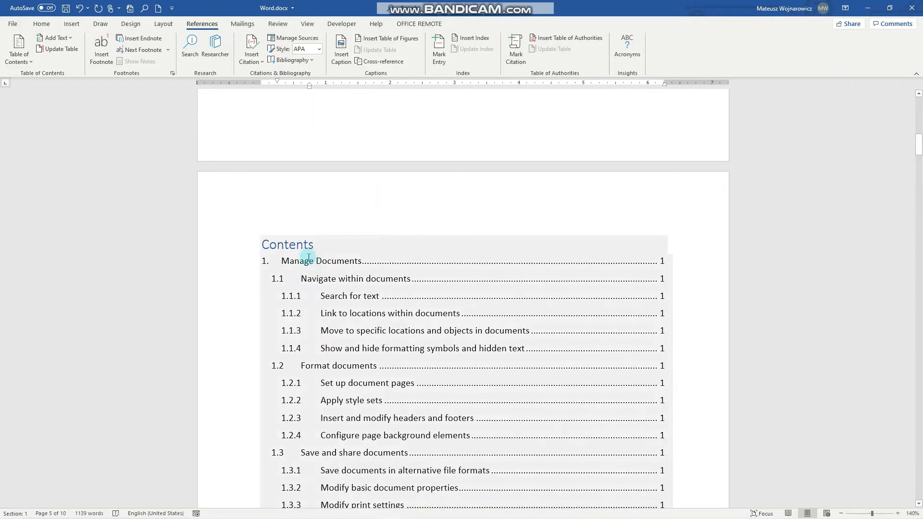
mouse_move(305, 261)
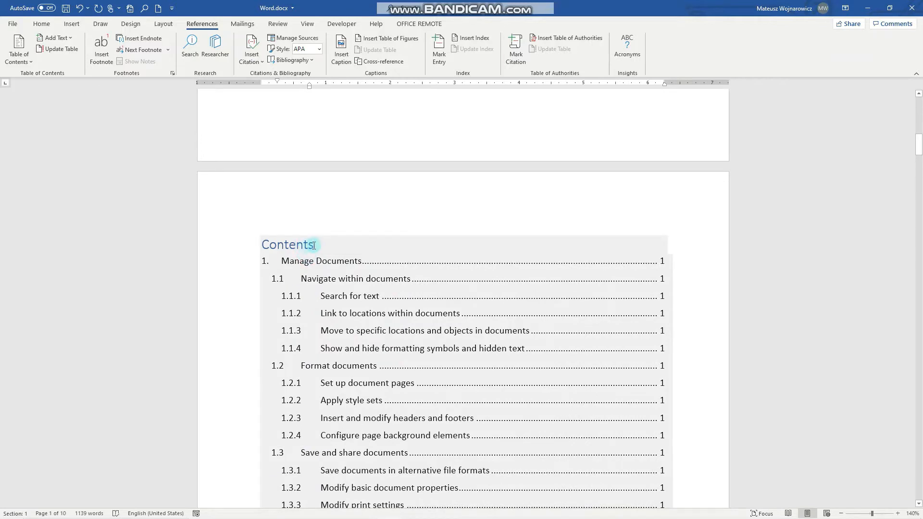
mouse_move(323, 259)
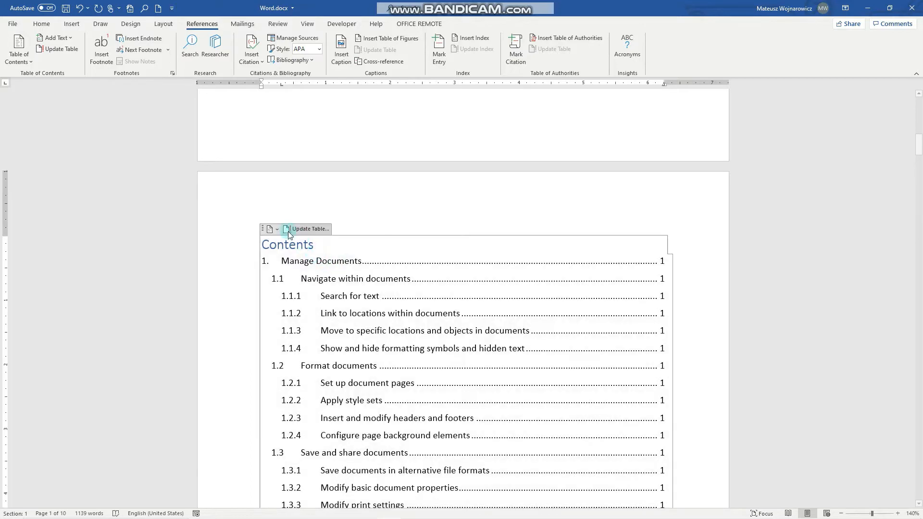
Update the entire table of contents so it shows the 'Manage' entry and current page numbers.
scroll("down", 3)
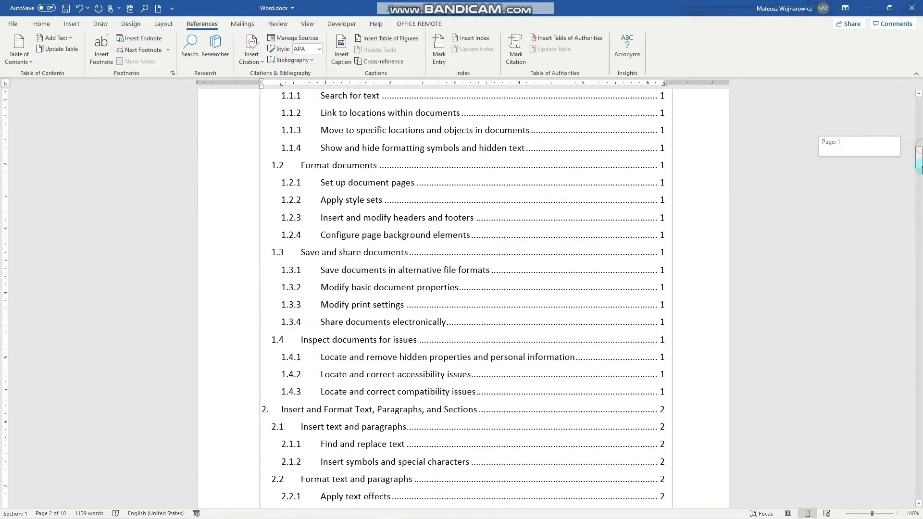
scroll("down", 3)
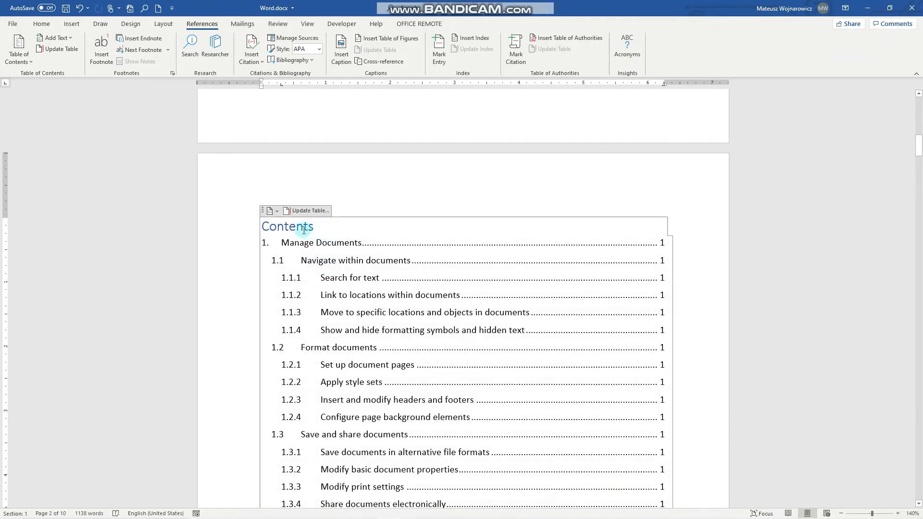
mouse_move(300, 213)
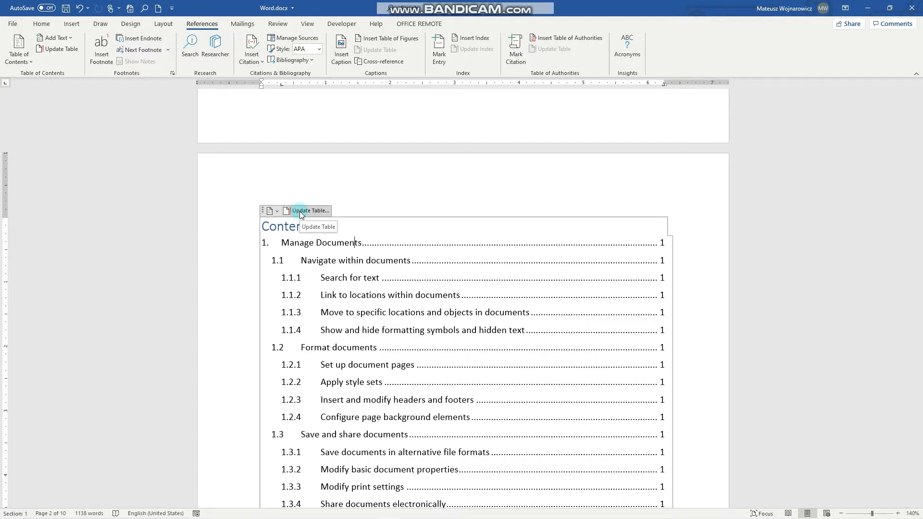
left_click(306, 211)
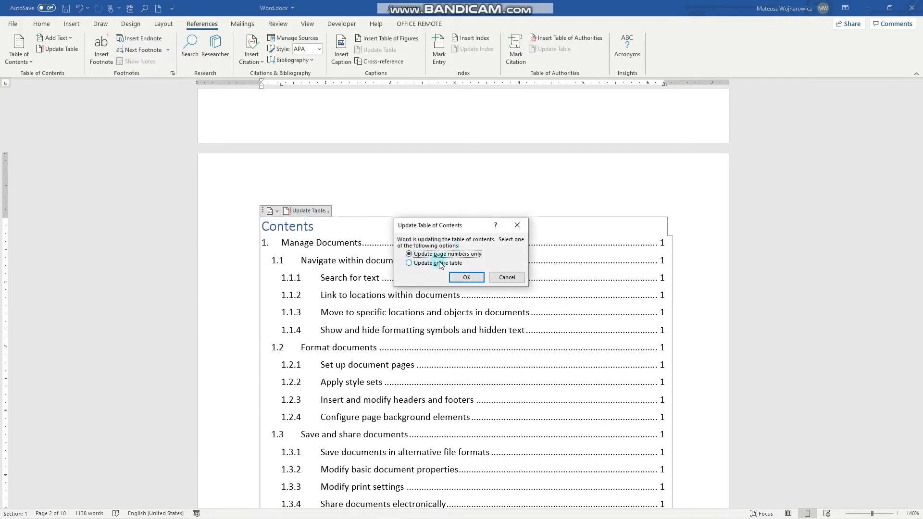
left_click(408, 263)
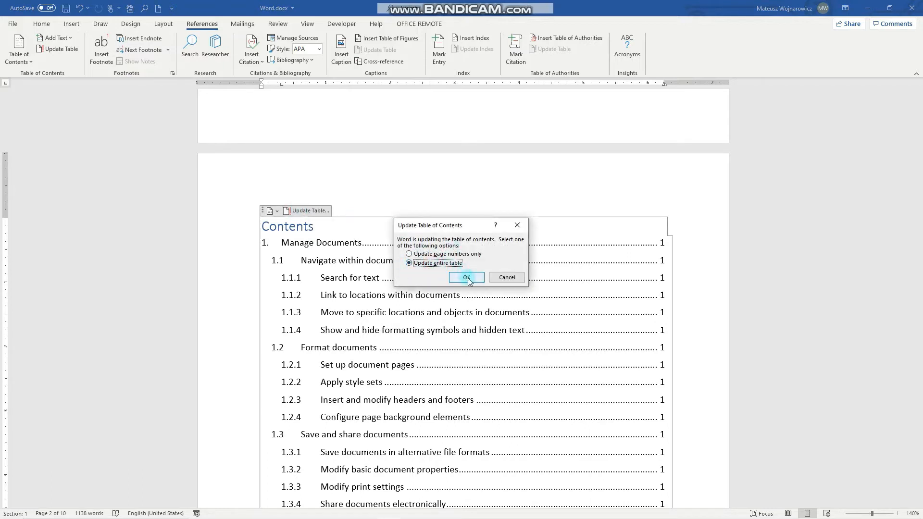
left_click(465, 276)
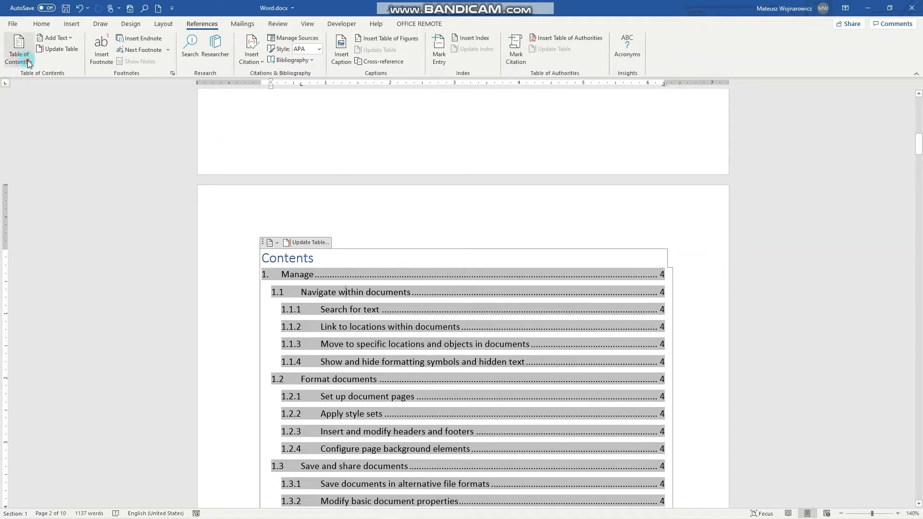
Bring up the Custom Table of Contents settings and move the dialog to a convenient spot.
left_click(18, 49)
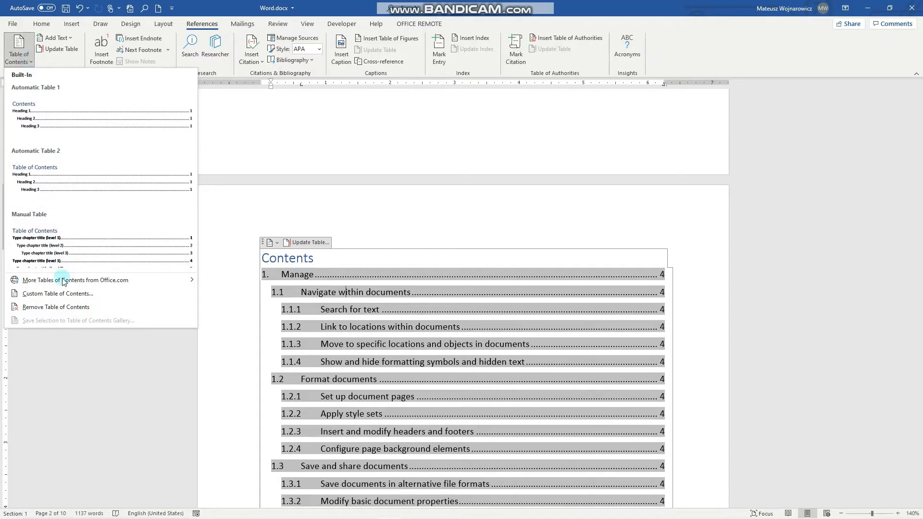
left_click(56, 294)
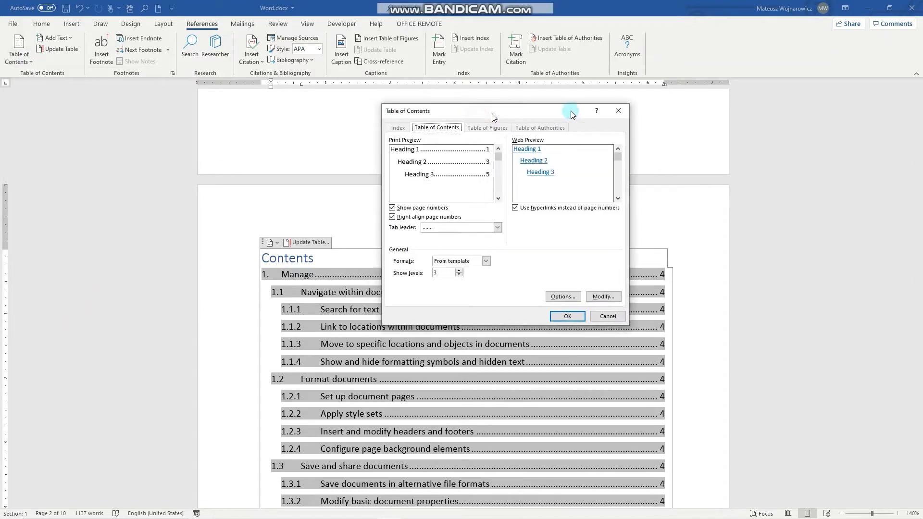
left_click_drag(491, 110, 629, 130)
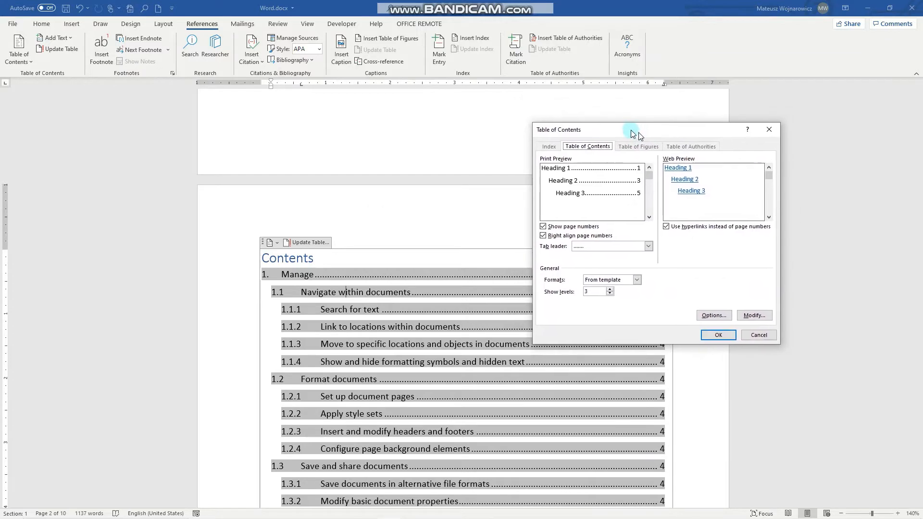
left_click_drag(630, 130, 577, 135)
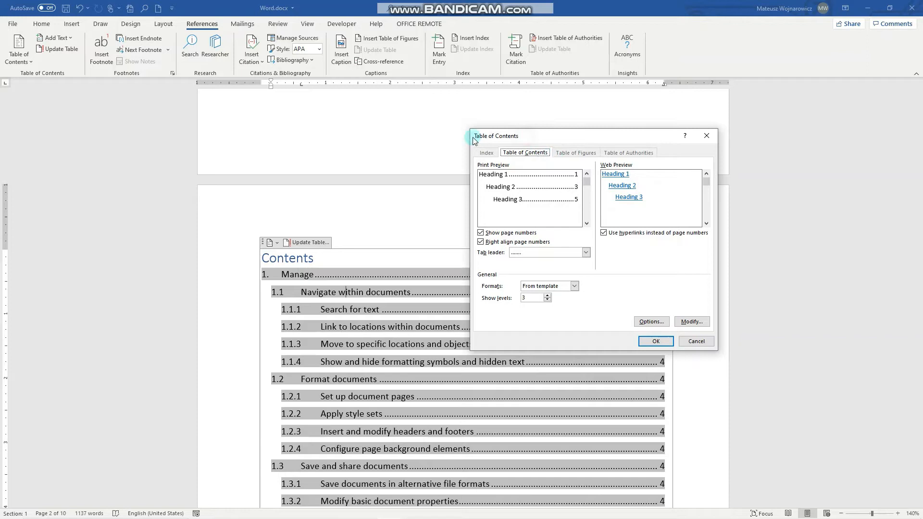
left_click_drag(494, 136, 446, 136)
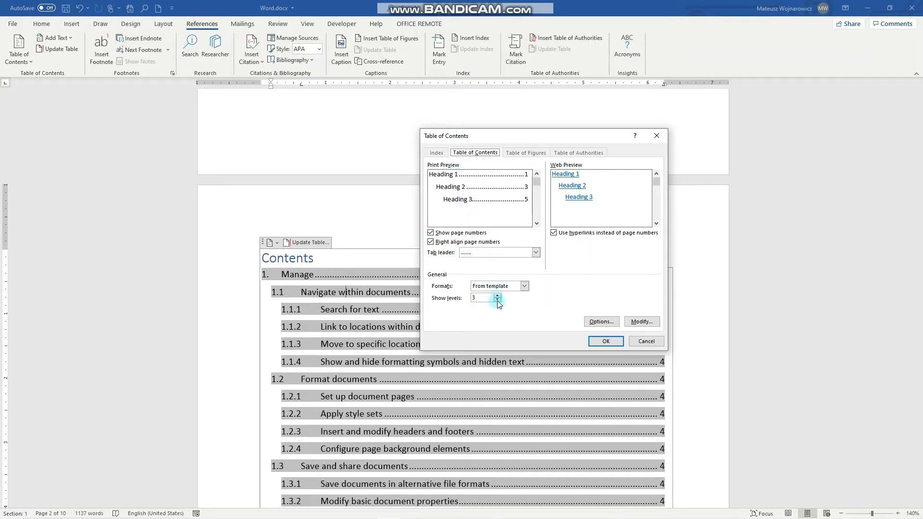
Set Show levels to 1 and apply, prompting to replace the existing table of contents.
left_click(497, 301)
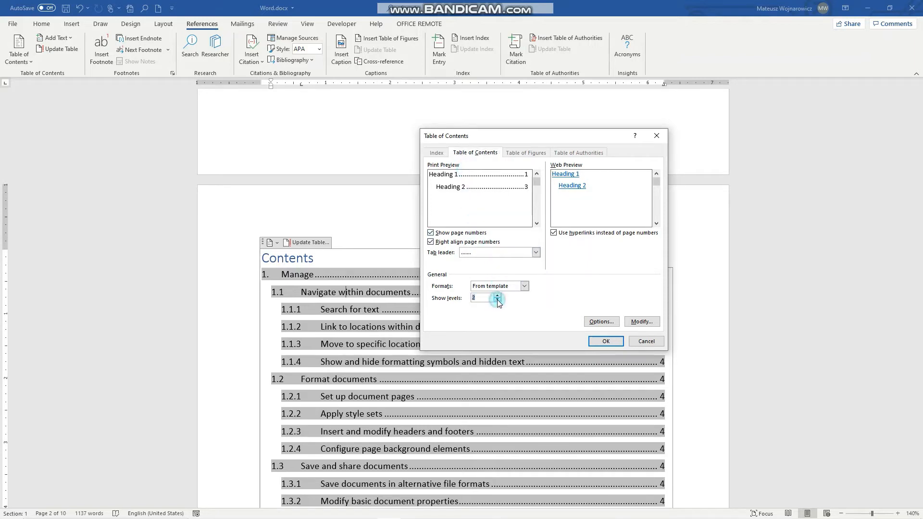
left_click(496, 301)
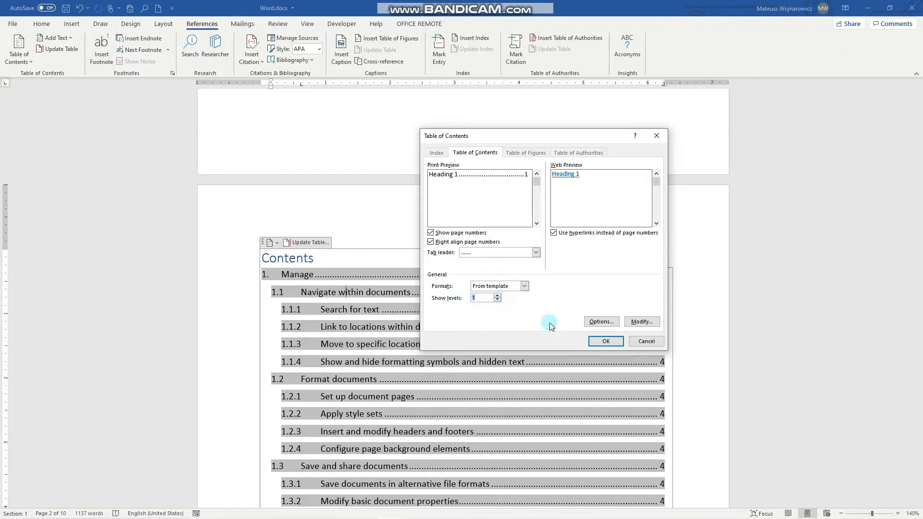
left_click(605, 340)
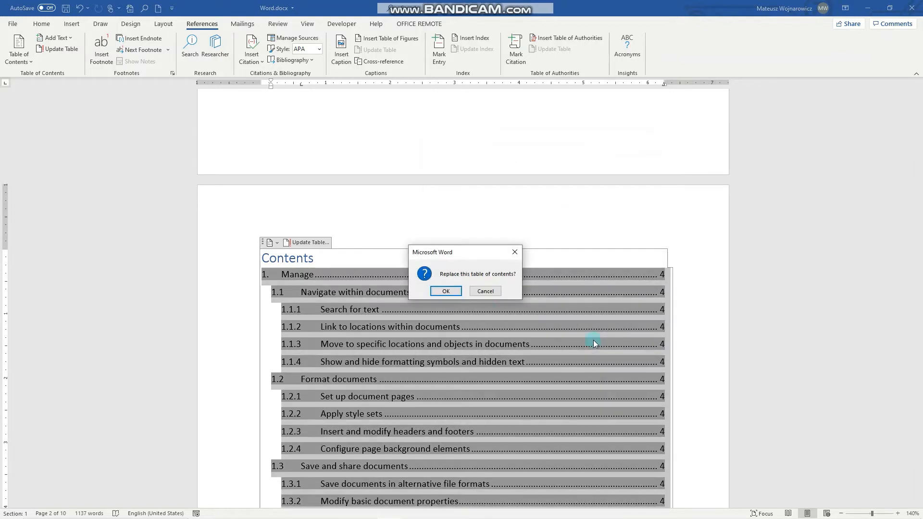
mouse_move(491, 282)
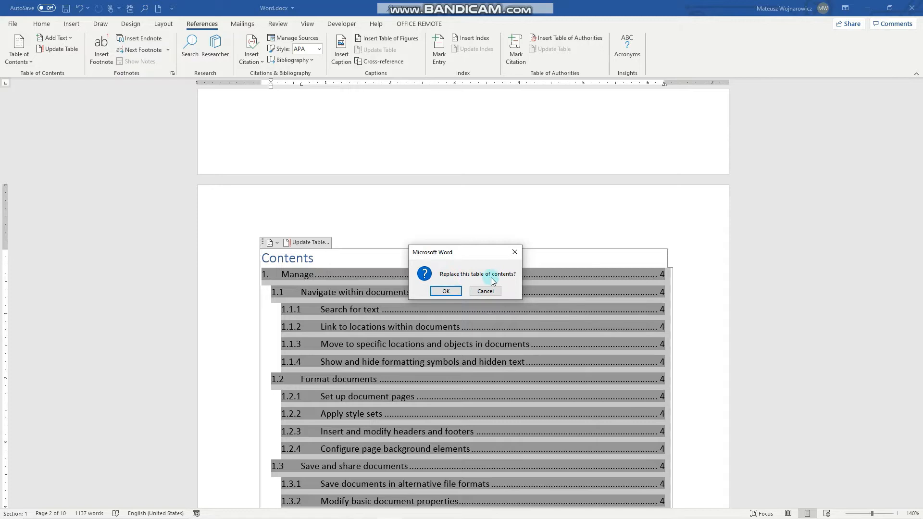
Confirm the replacement so the table lists only the six chapter entries.
left_click(445, 290)
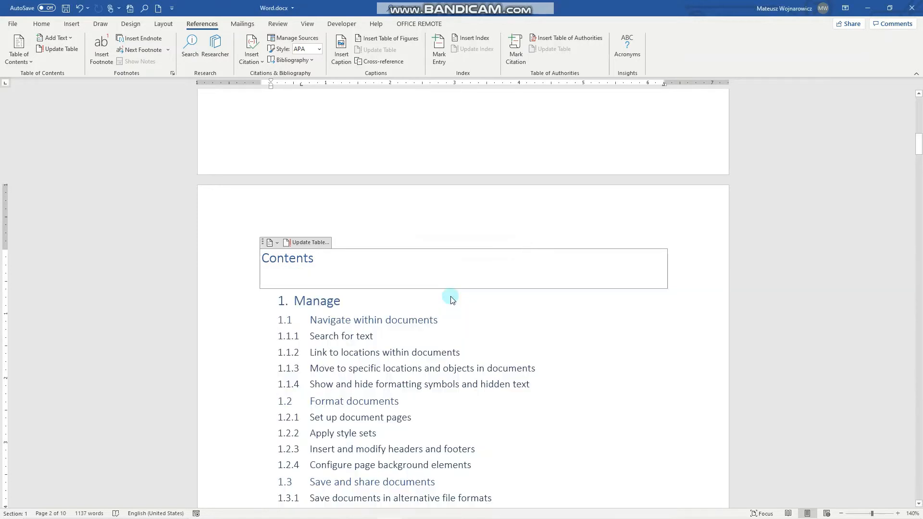
left_click(308, 242)
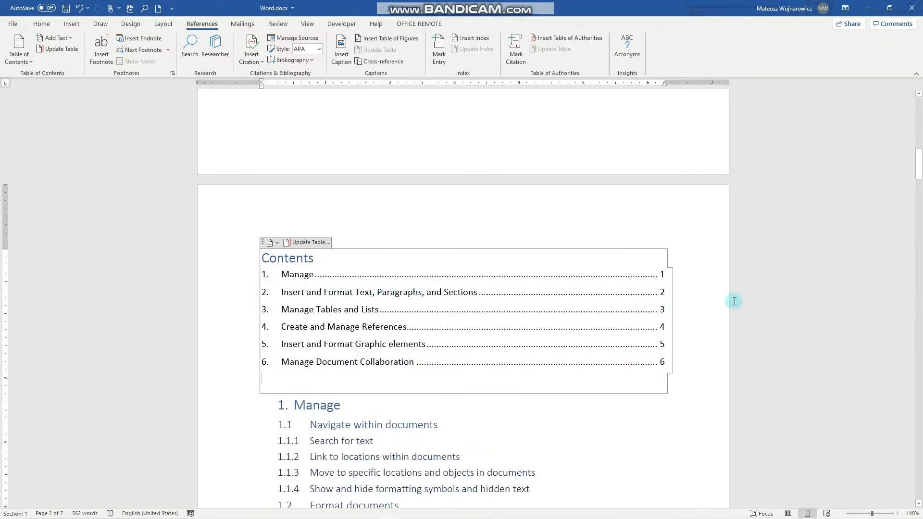
left_click(18, 49)
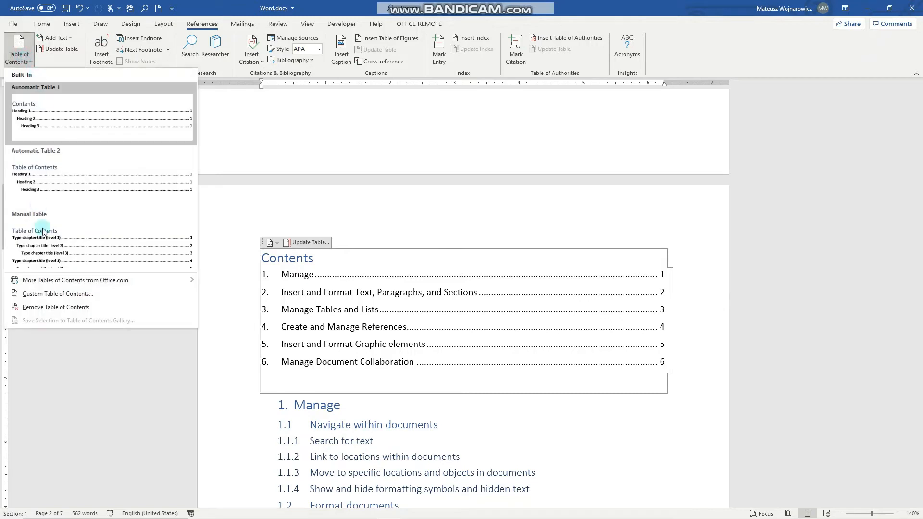
Keep page numbers right-aligned, set the tab leader to dashes, and replace the table of contents.
left_click(58, 294)
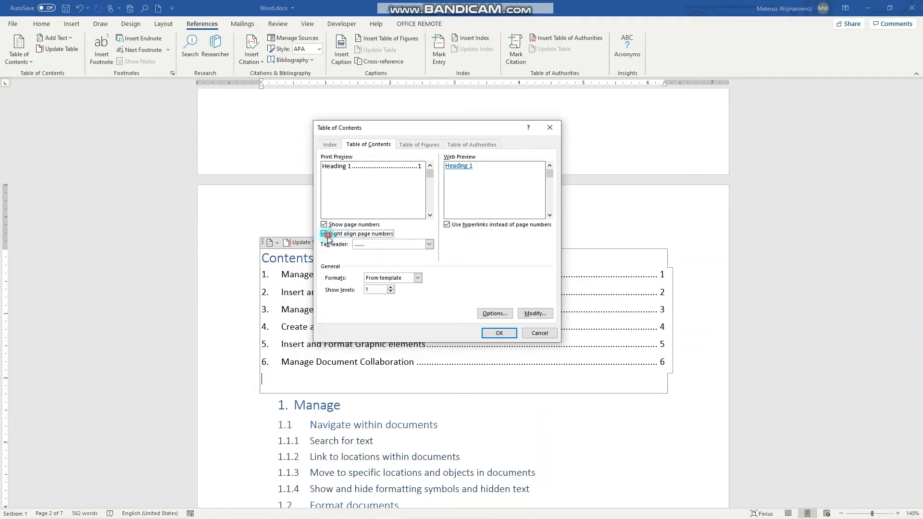
left_click(324, 233)
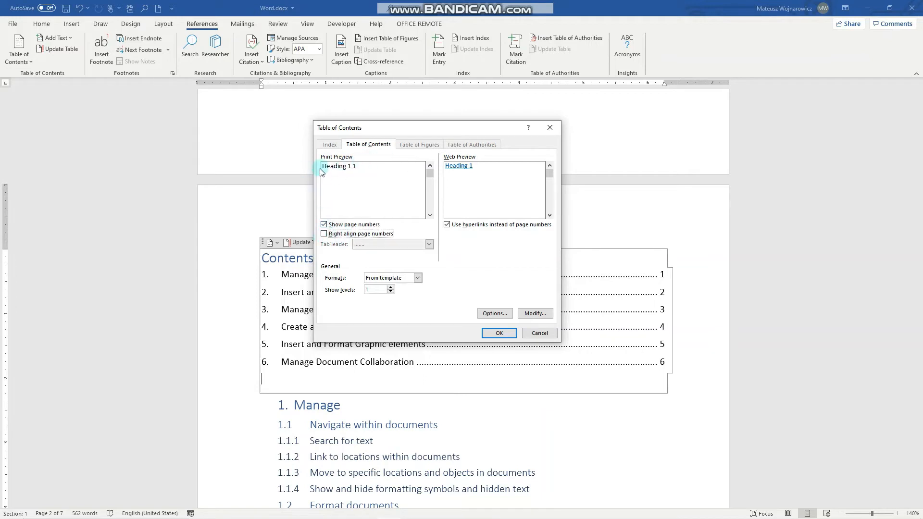
left_click(324, 233)
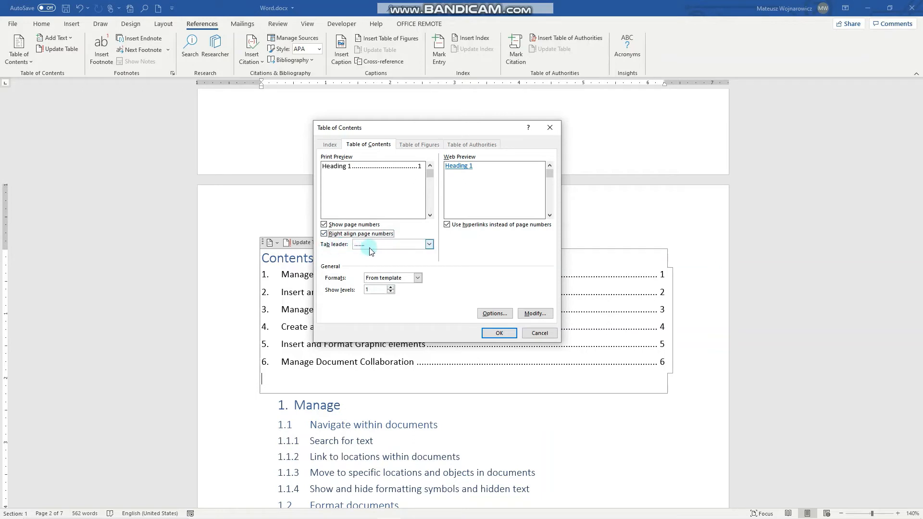
left_click(428, 244)
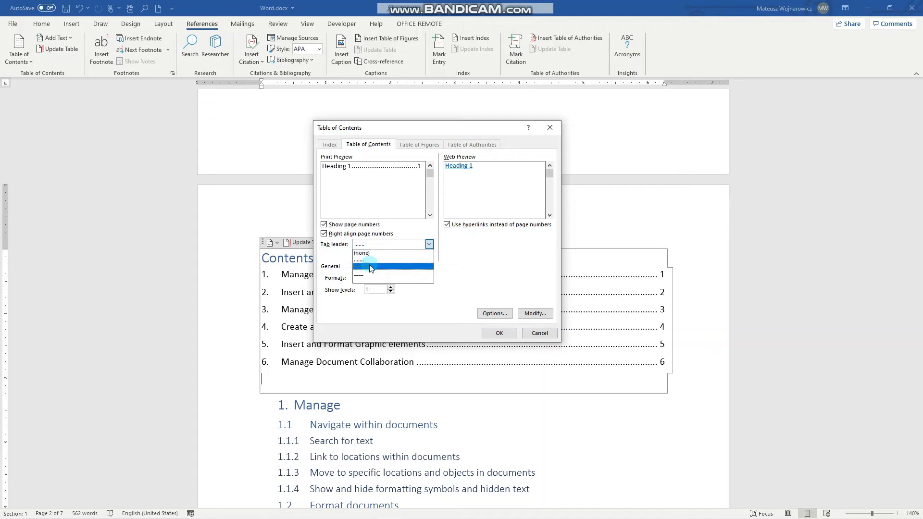
left_click(389, 267)
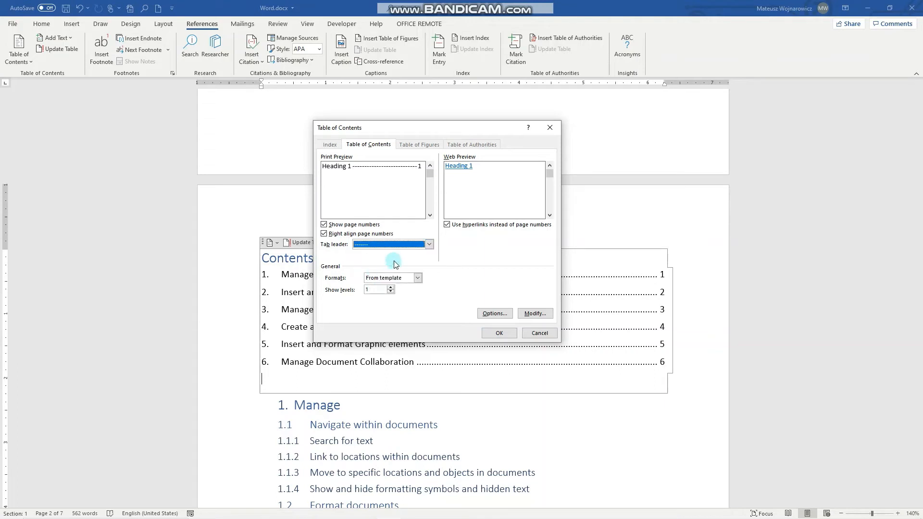
left_click(498, 332)
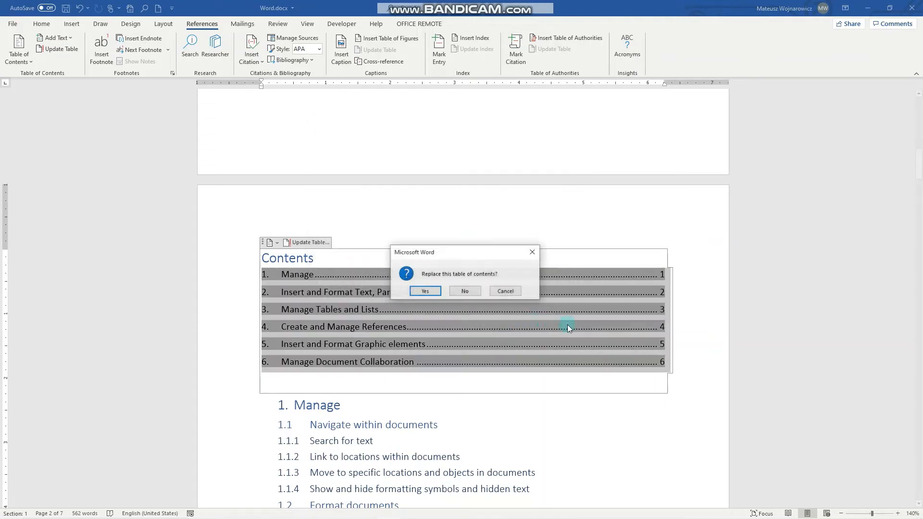
left_click(425, 290)
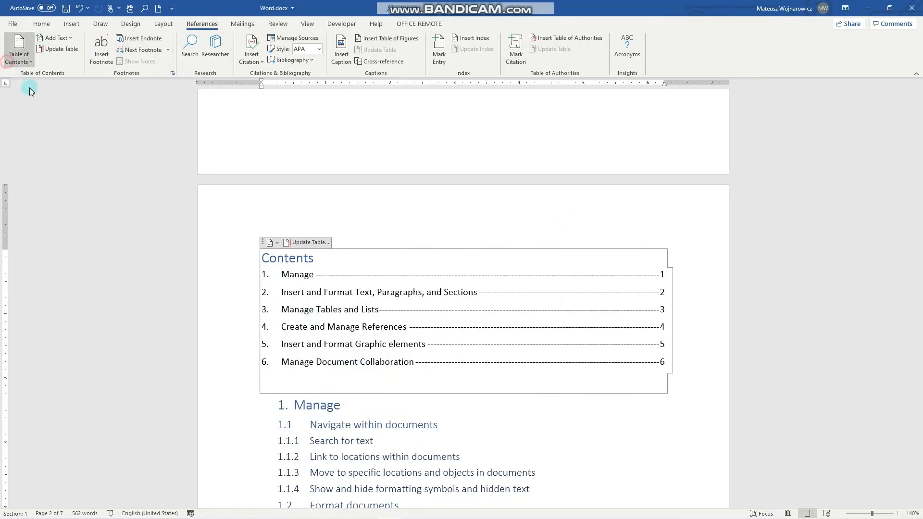
In Custom Table of Contents > Options, begin swapping levels by editing the TOC level of Heading 1.
left_click(18, 49)
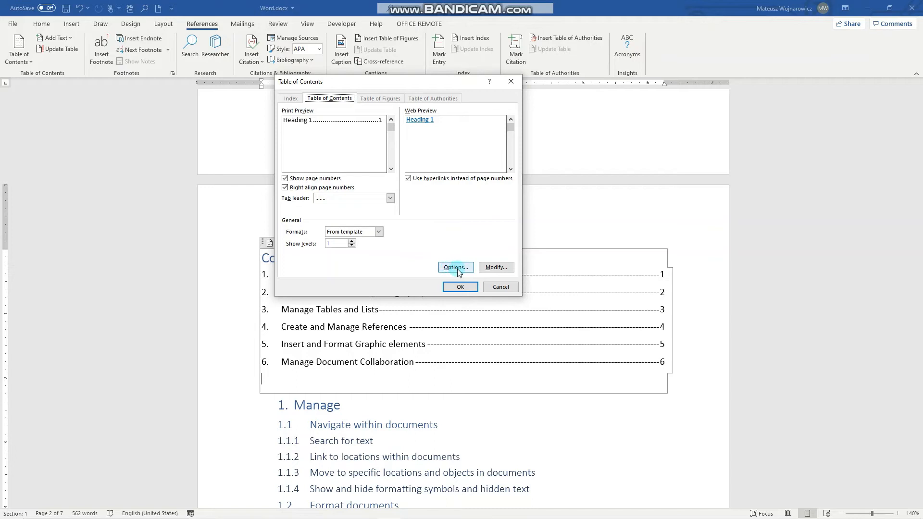
left_click(455, 268)
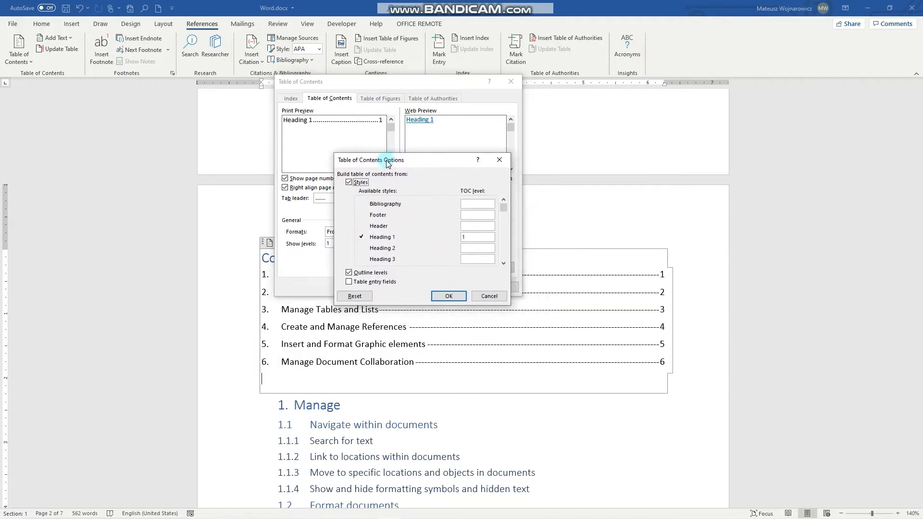
left_click(477, 236)
type("2")
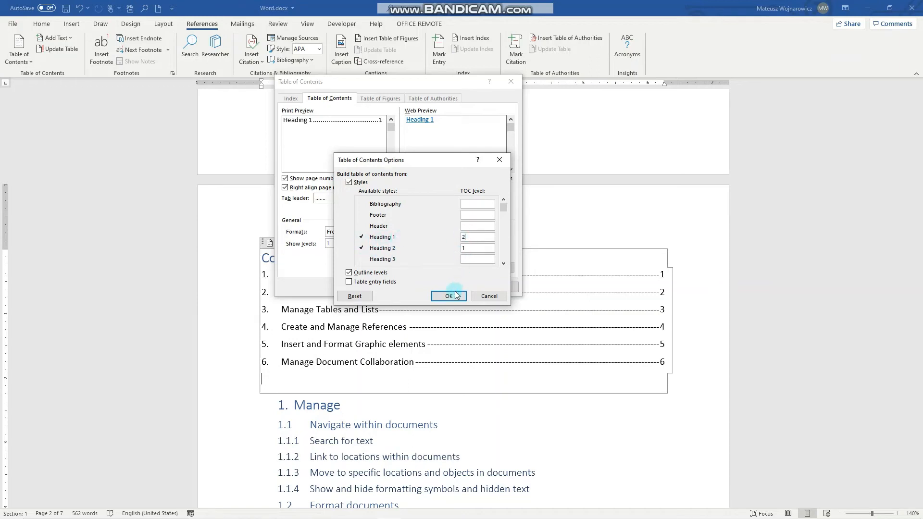
Apply the swapped level assignments and replace the table, now listing chapters with numbered subsections.
left_click(449, 295)
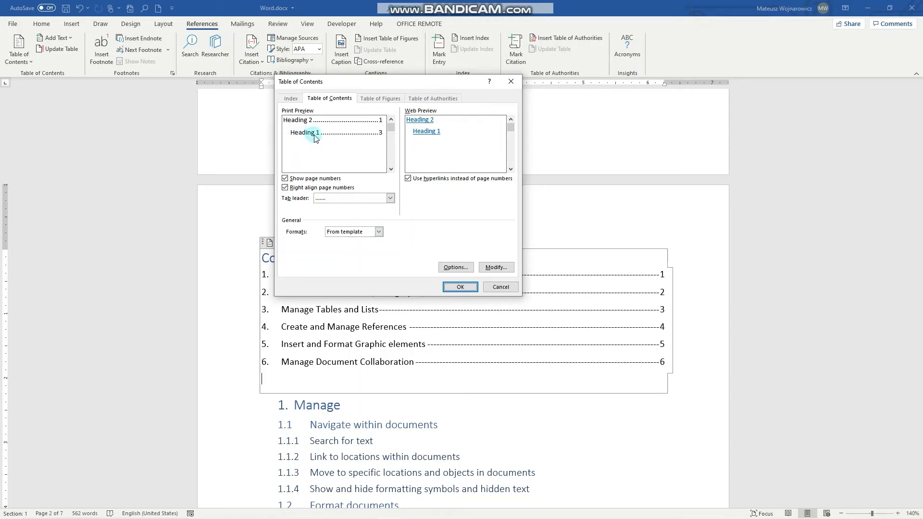
left_click(459, 286)
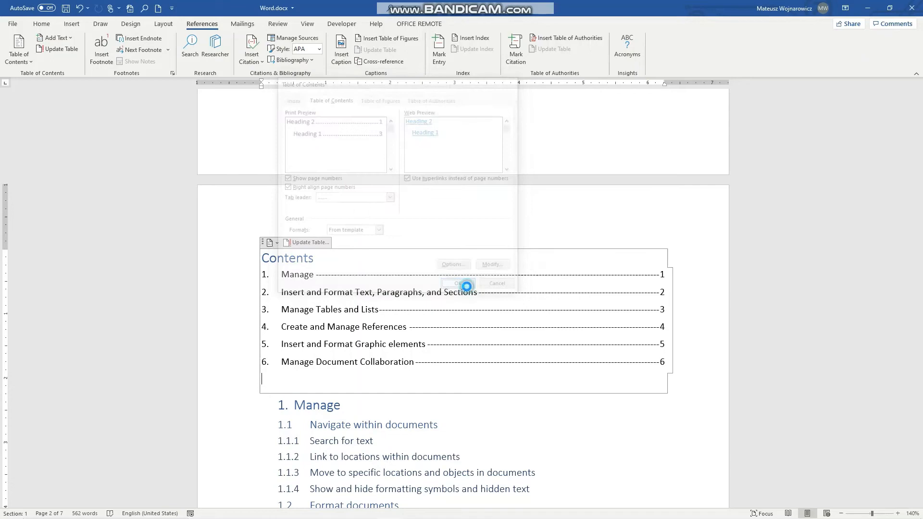
left_click(457, 282)
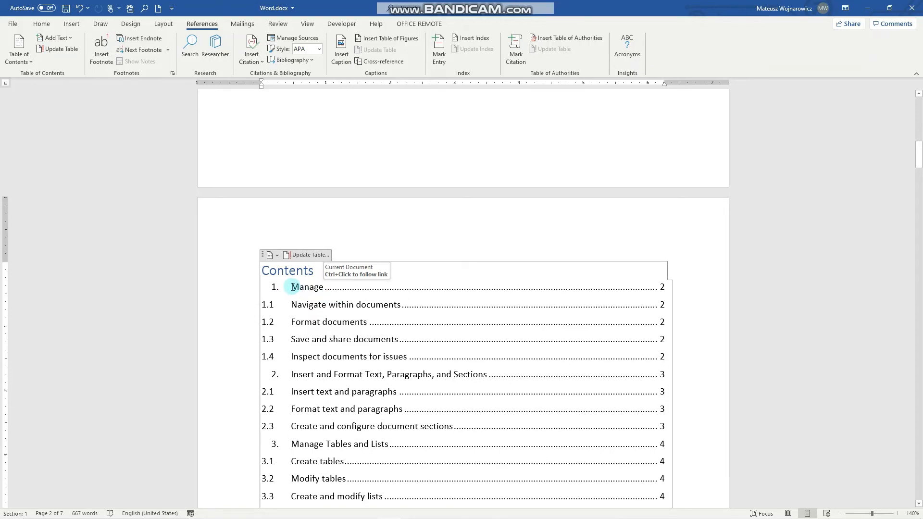
scroll("down", 3)
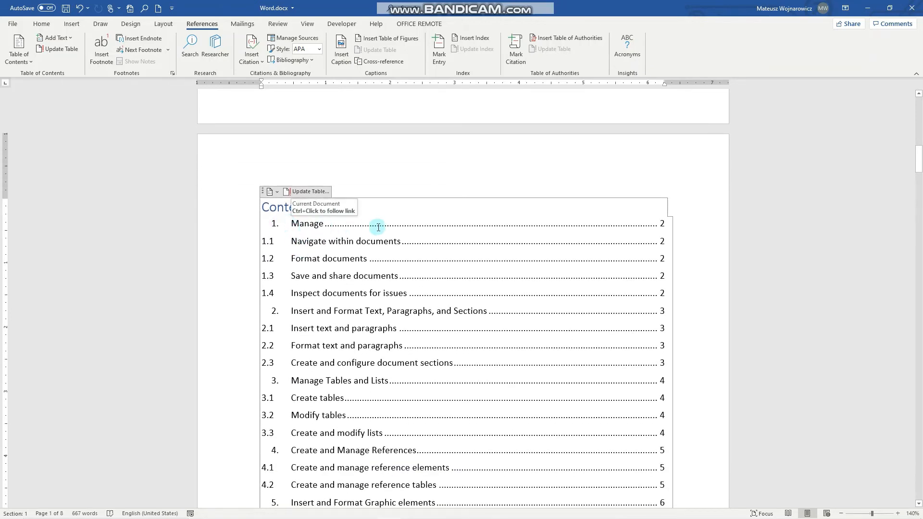
mouse_move(75, 277)
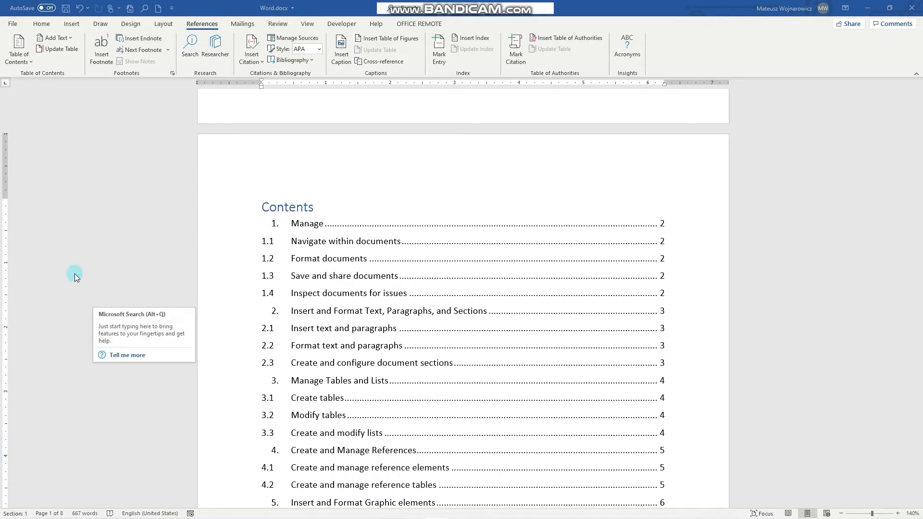
left_click(19, 49)
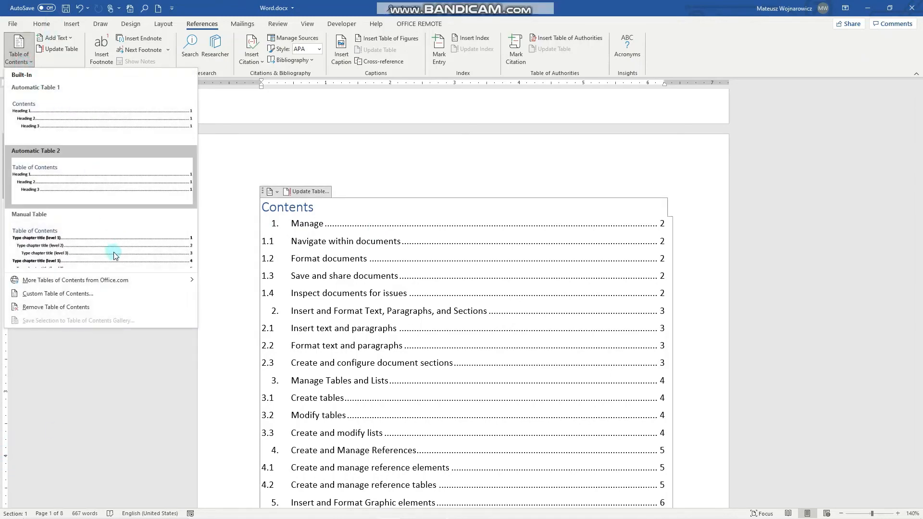
Via Custom Table of Contents > Modify, select style TOC 2 and set its font color to red.
left_click(57, 294)
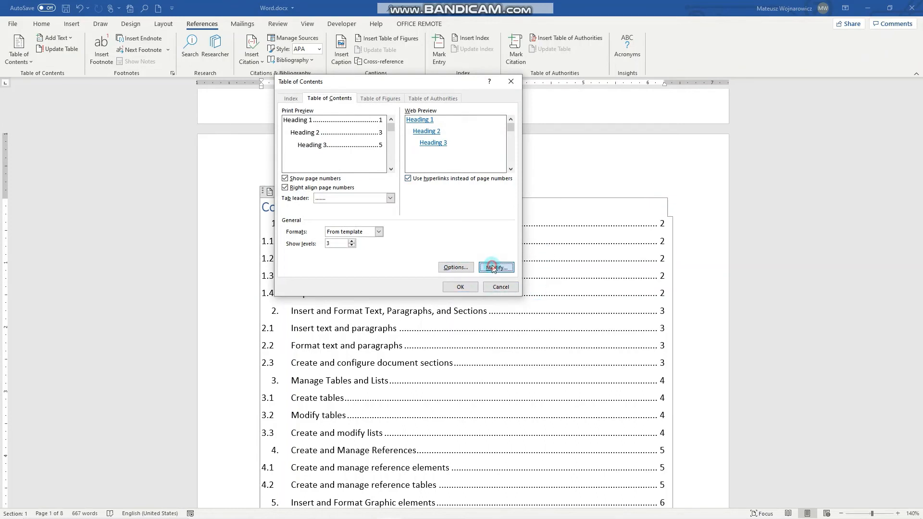
left_click(496, 268)
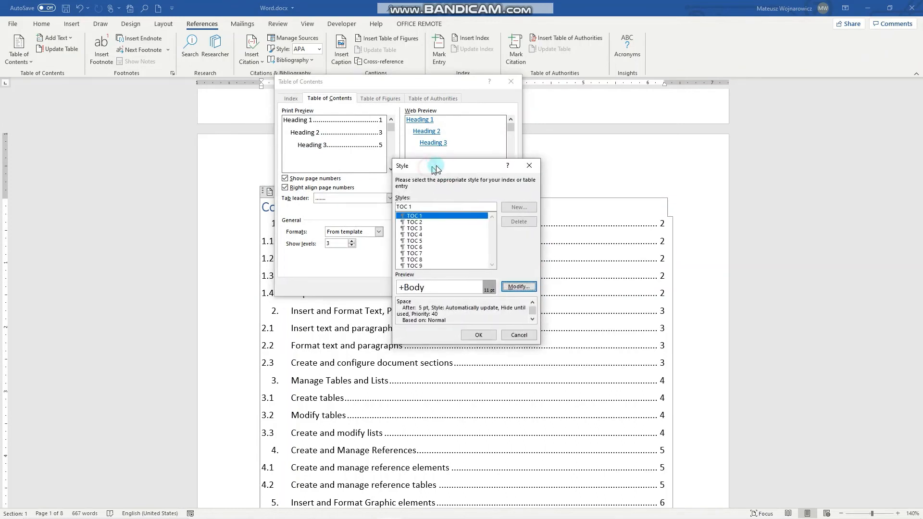
left_click_drag(435, 170, 471, 162)
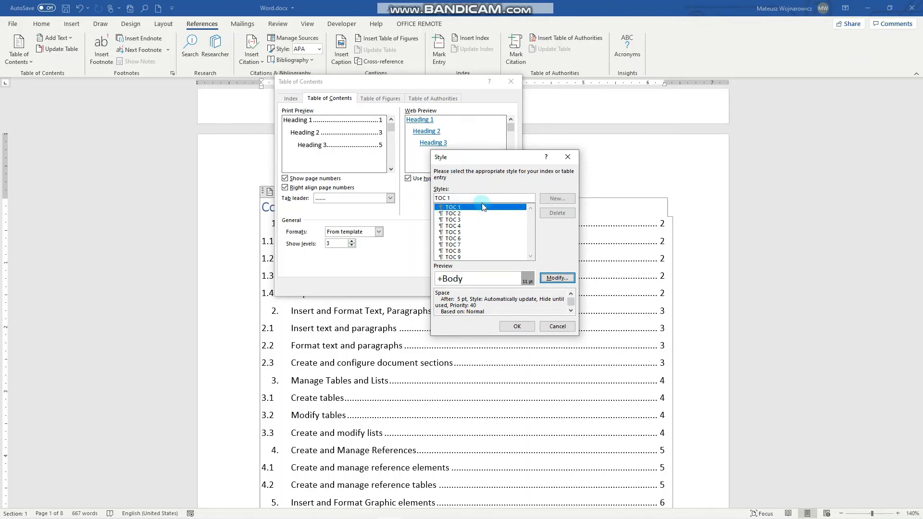
mouse_move(461, 191)
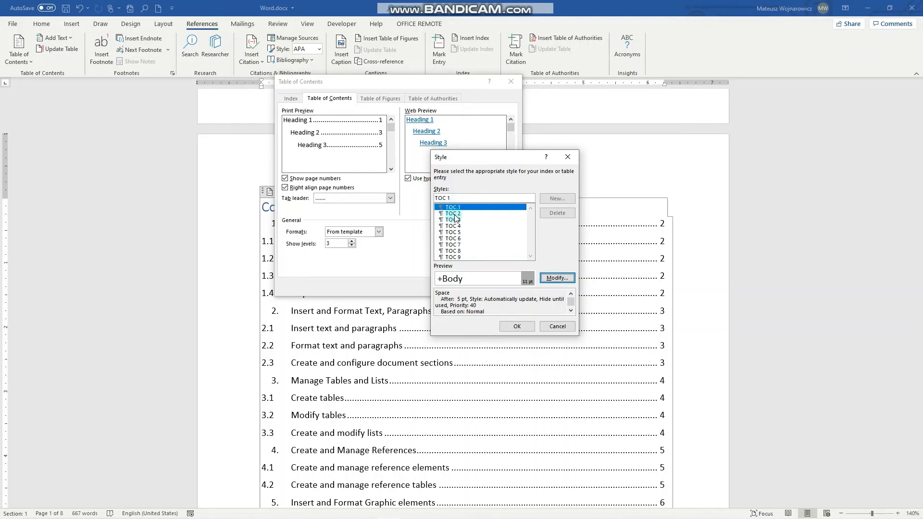
left_click(452, 213)
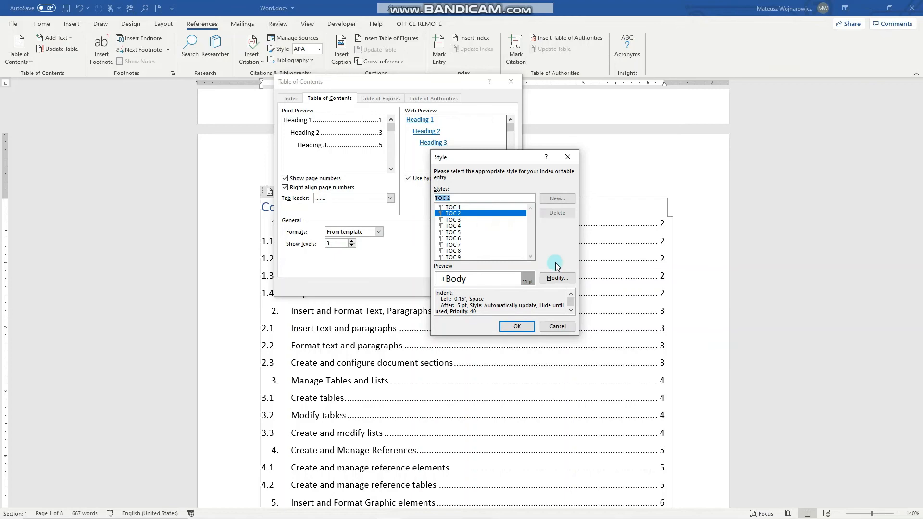
left_click(555, 278)
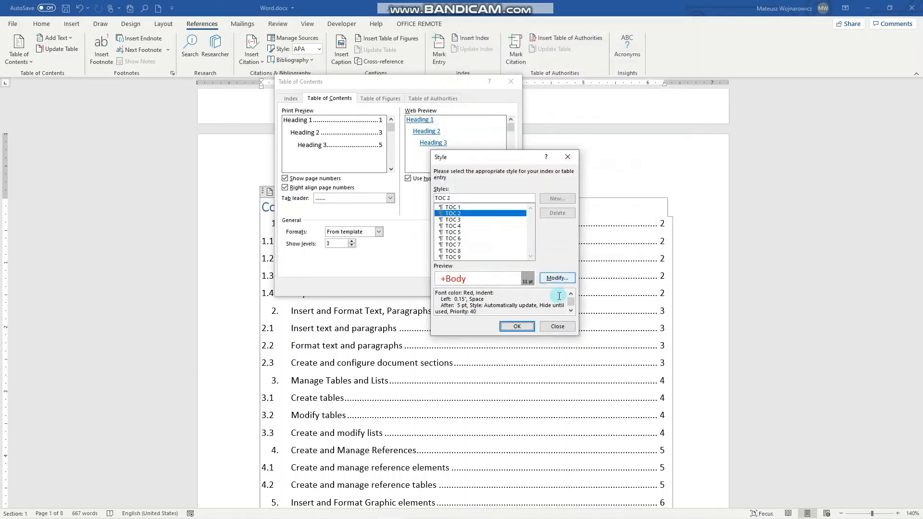
left_click(517, 326)
type("1")
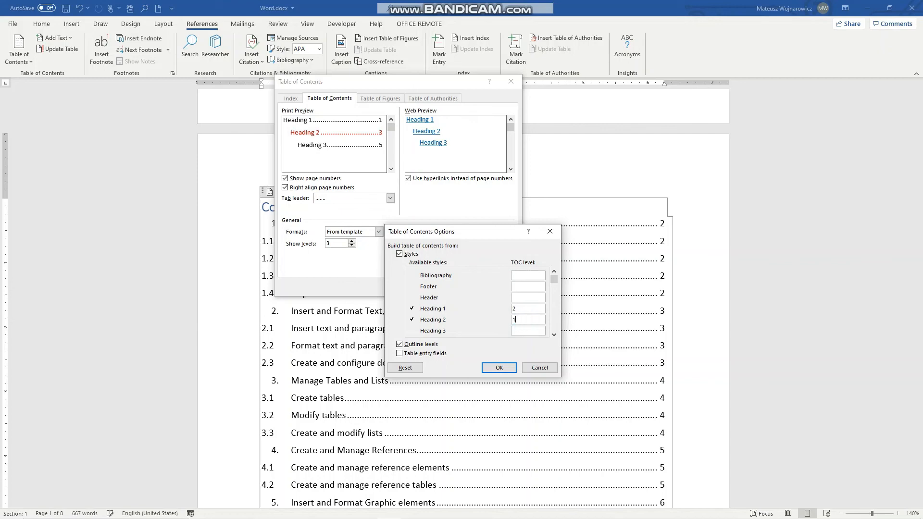
Re-apply the swapped heading levels and replace the table so chapter entries appear in red.
left_click(498, 367)
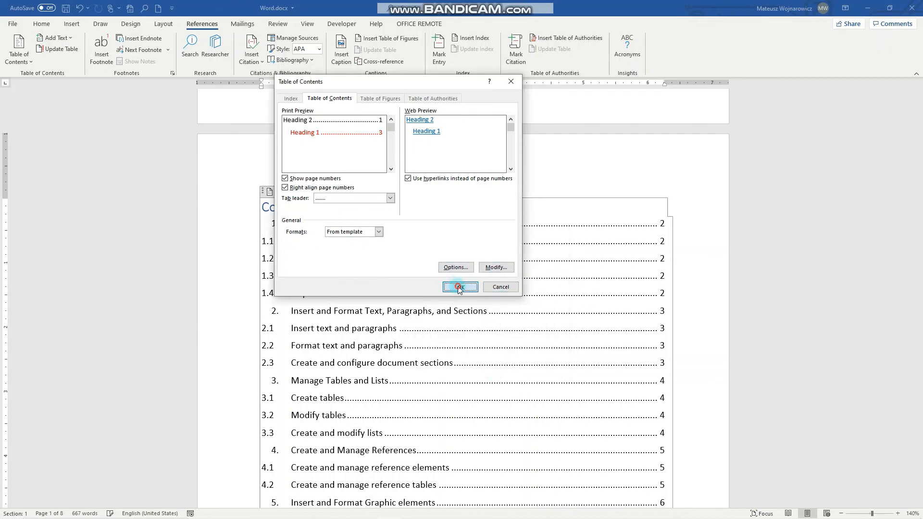
left_click(459, 287)
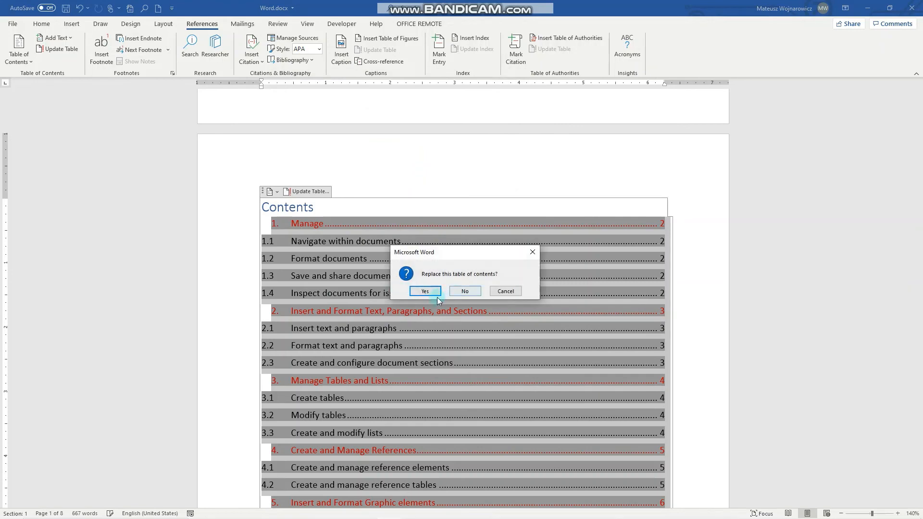
left_click(424, 291)
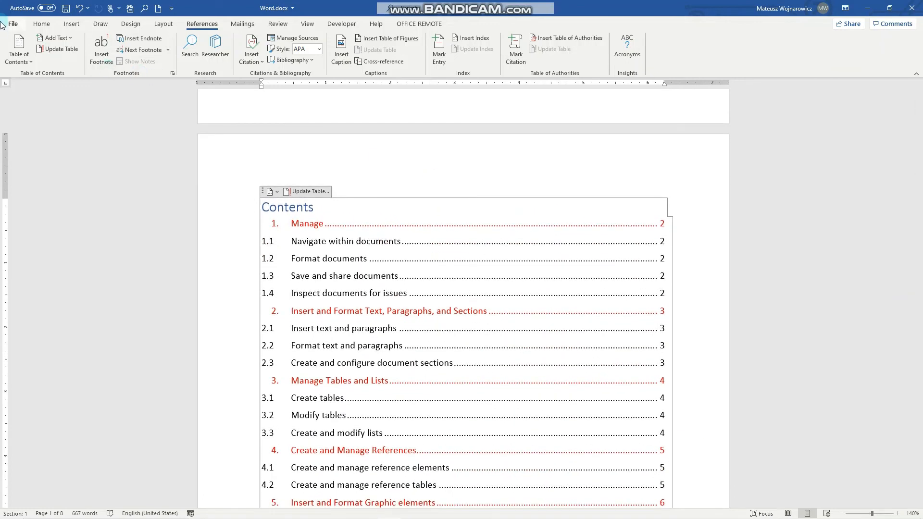
left_click(18, 48)
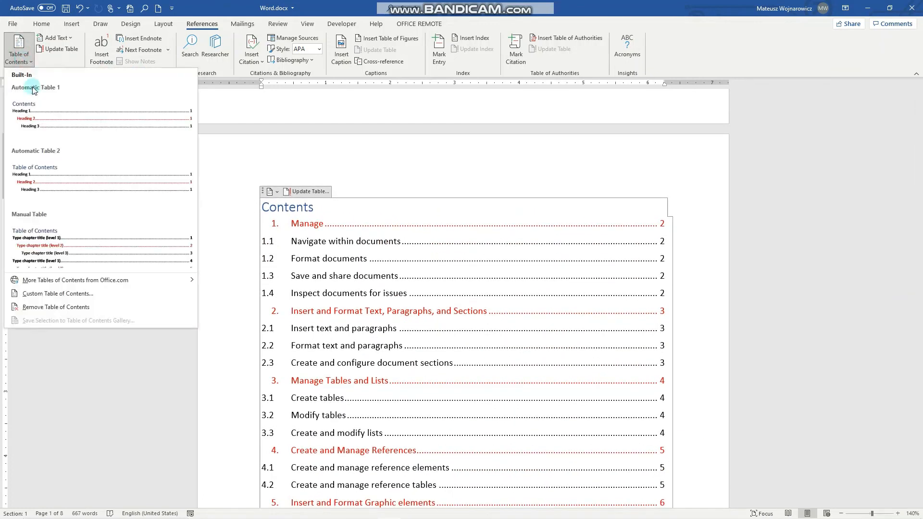